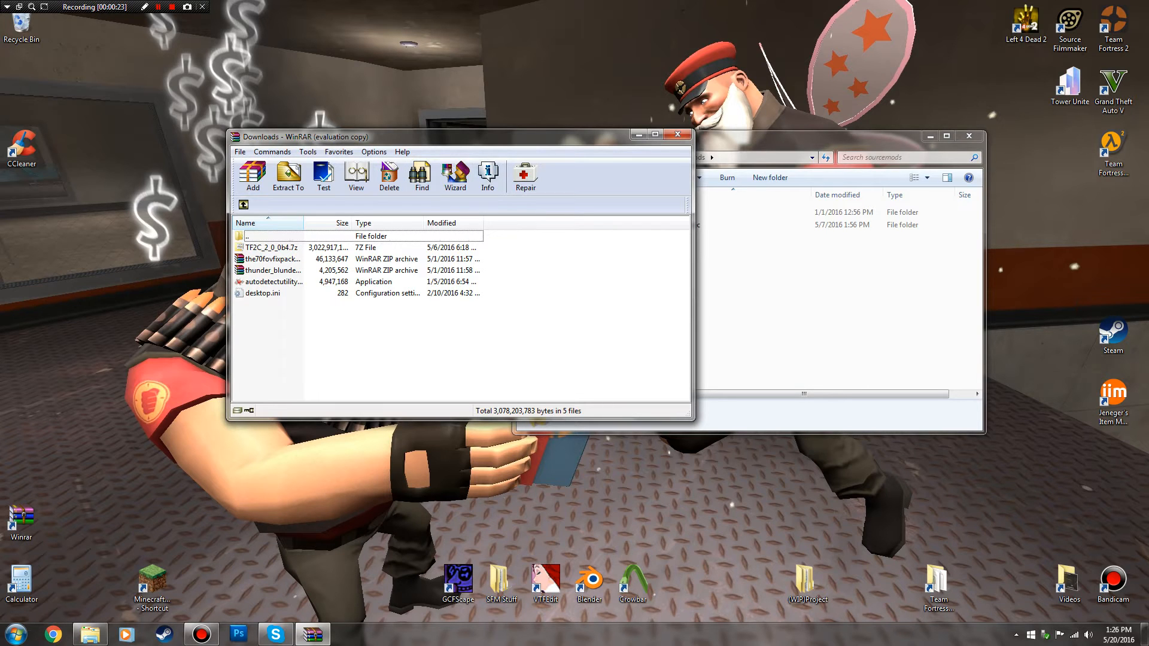
Bring up Chrome to load tf2classic.com
click(52, 634)
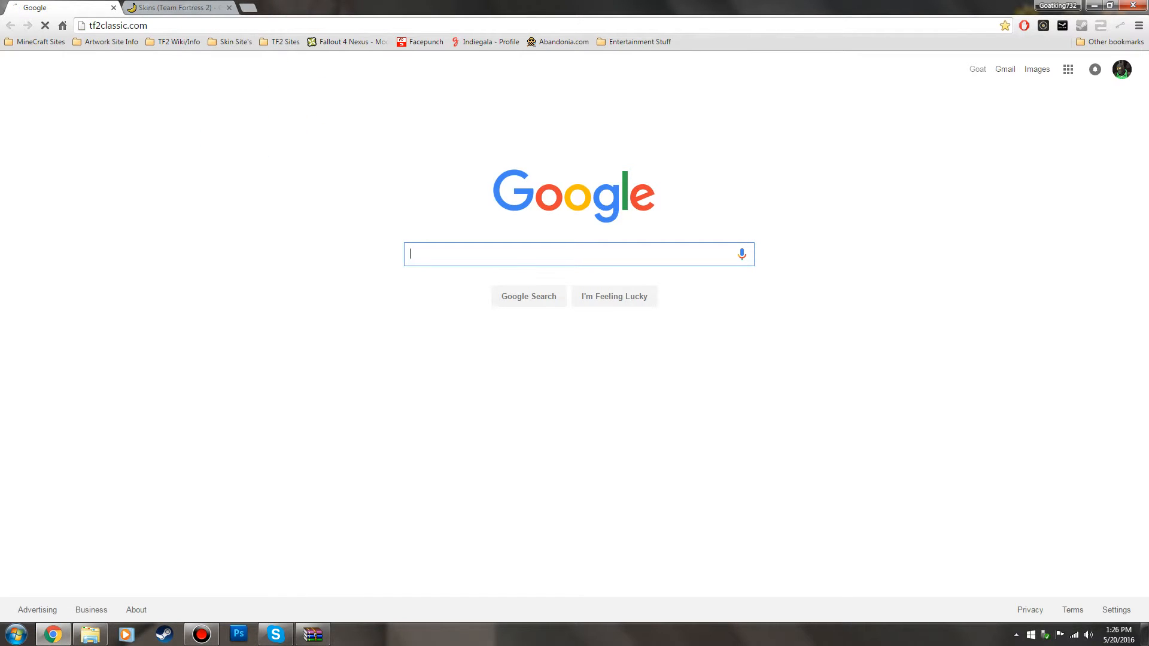
Open the Facepunch forums from the TF2 bookmarks in a new tab and switch to it
click(283, 42)
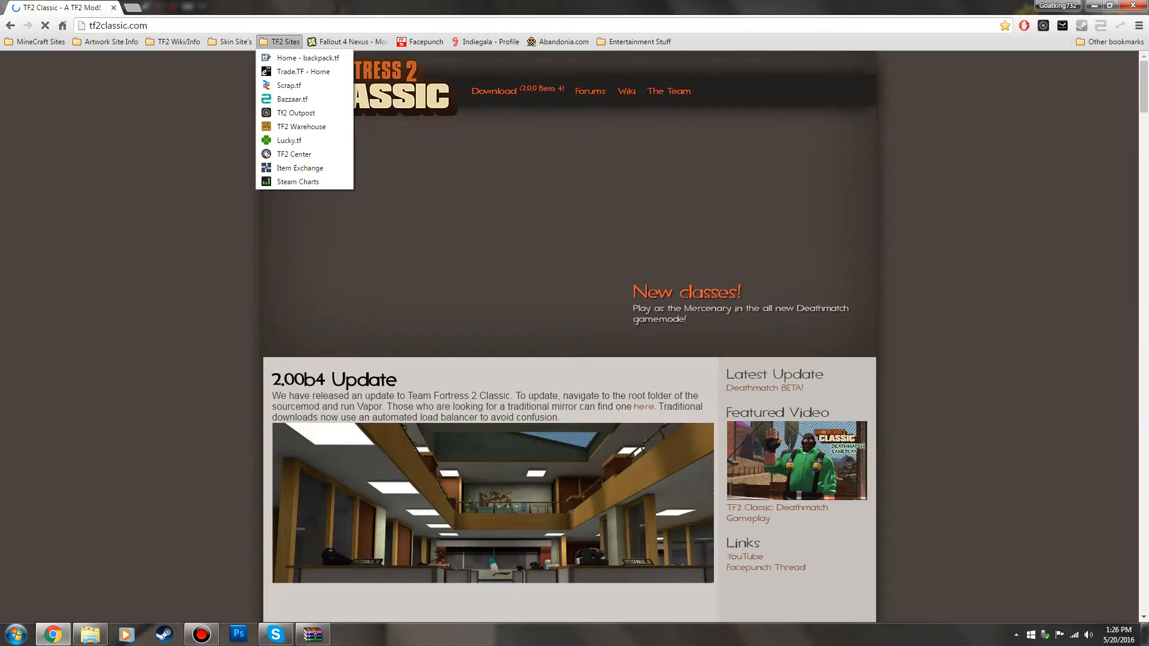
click(298, 71)
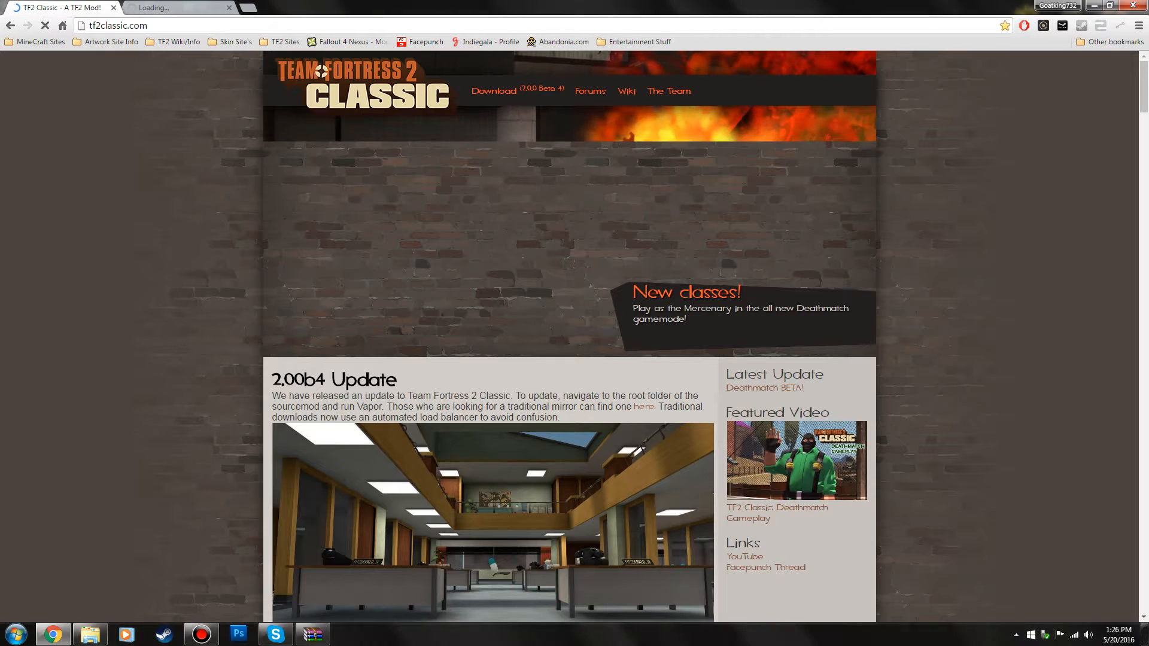
click(589, 91)
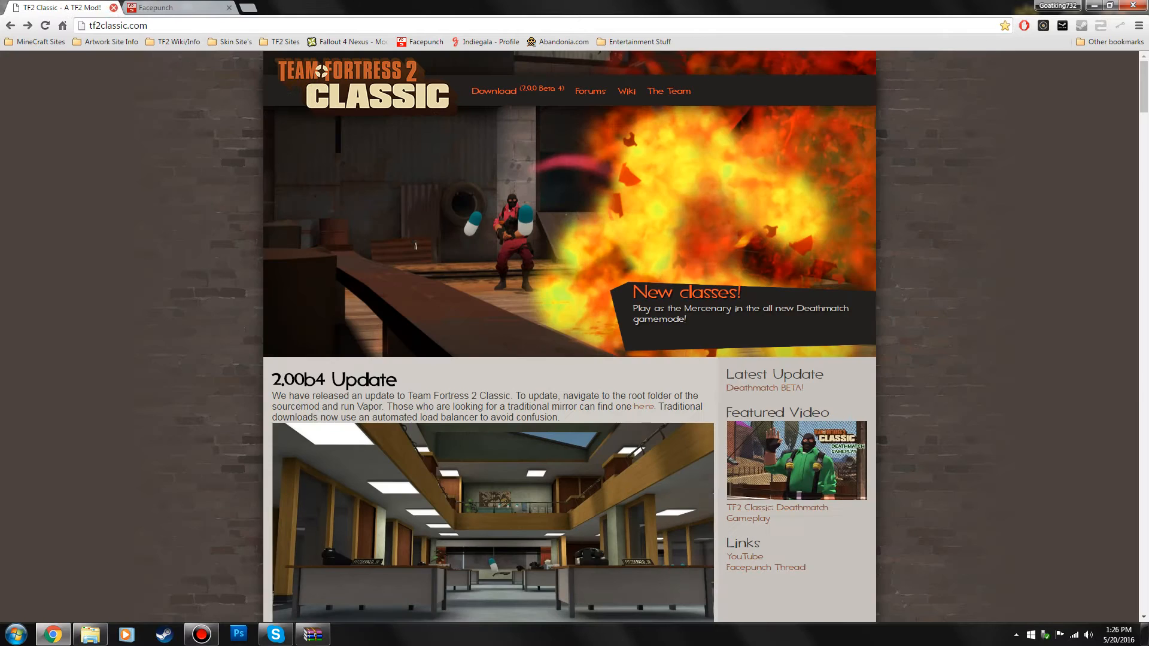
click(180, 7)
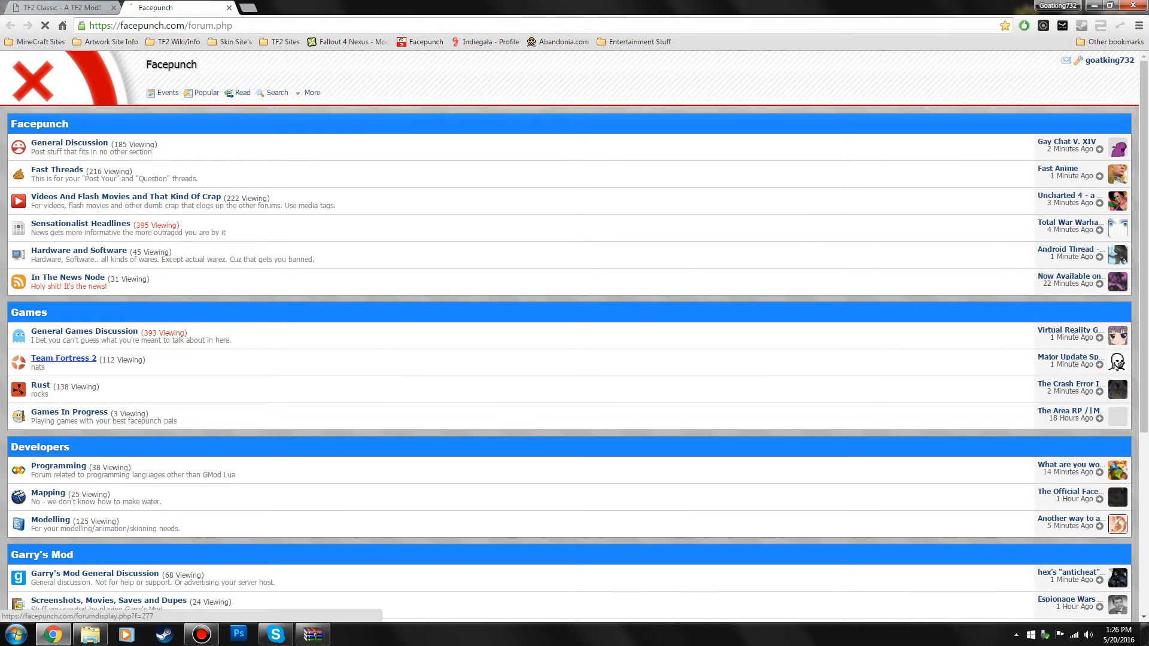
Open the Team Fortress 2 Classic V3 thread in the Team Fortress 2 subforum and scroll through it
click(63, 358)
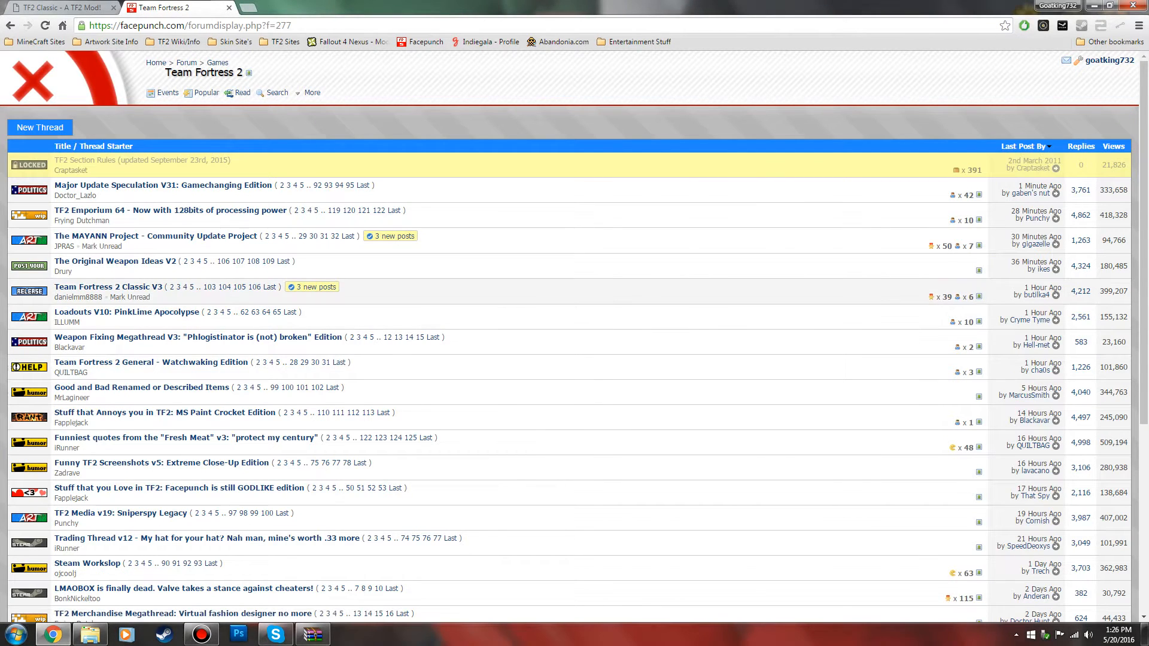
click(104, 287)
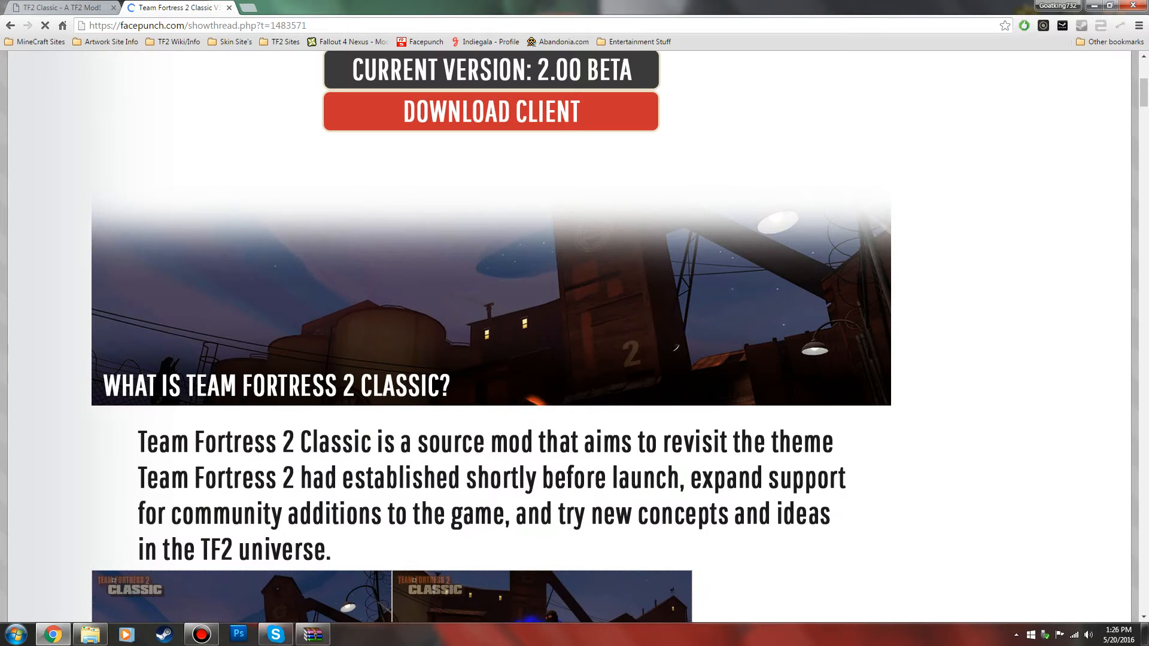
scroll(down, 3)
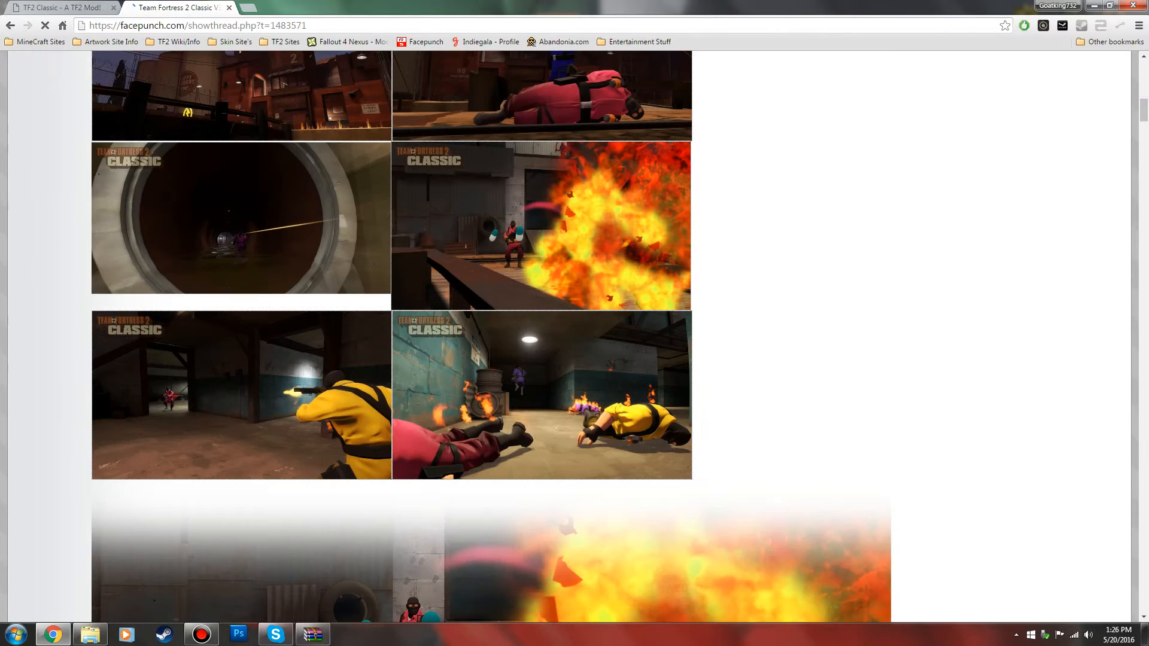
scroll(up, 3)
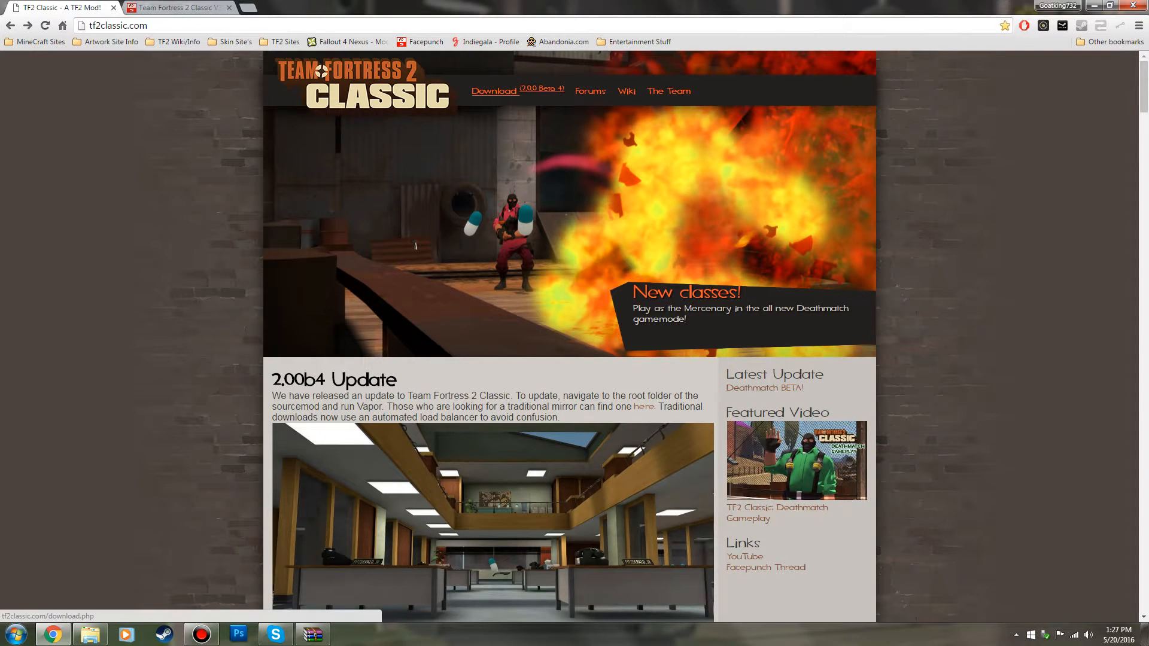
Start the 2.0.0b4 Full Download from the TF2 Classic downloads page, then cancel it
click(493, 91)
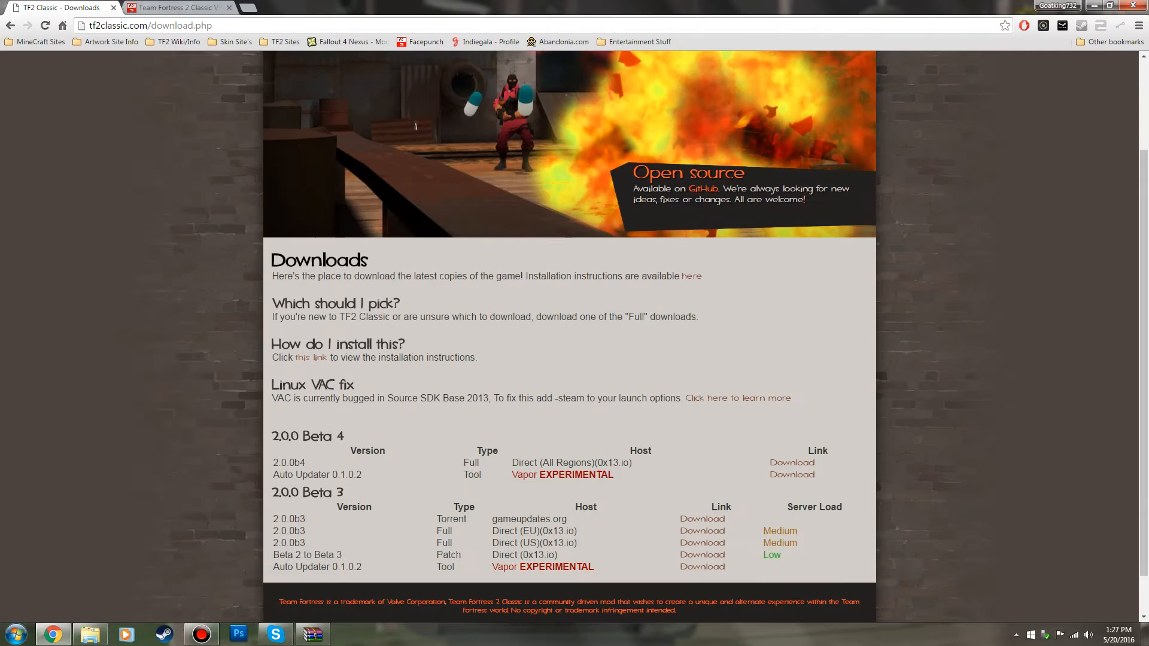
click(791, 463)
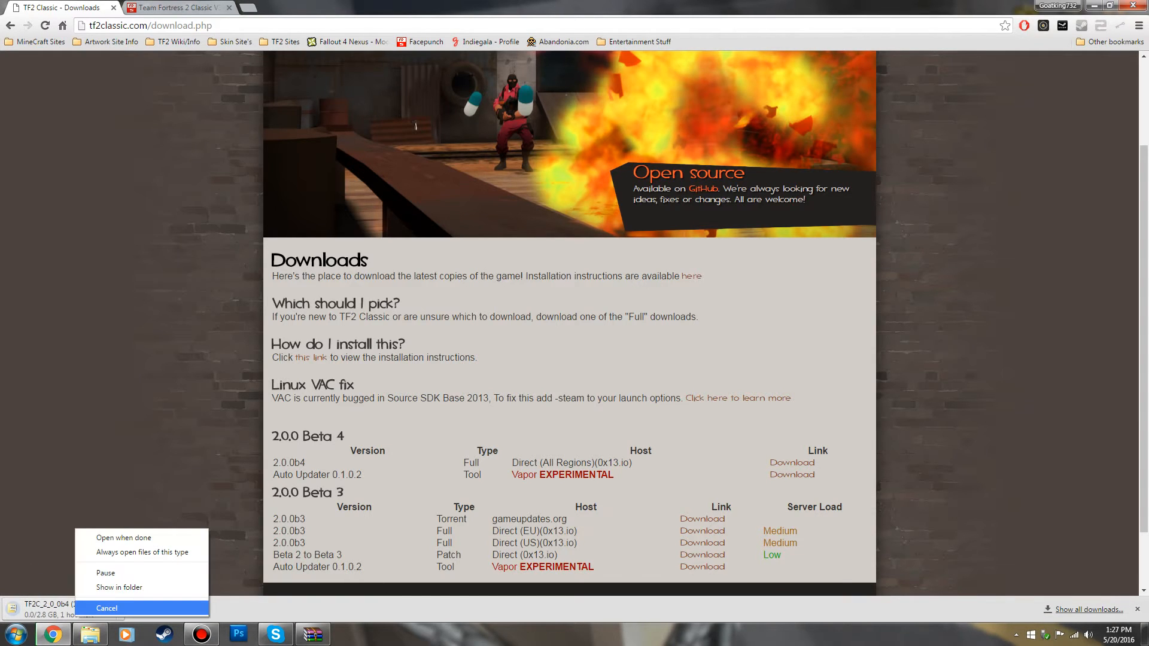
click(106, 608)
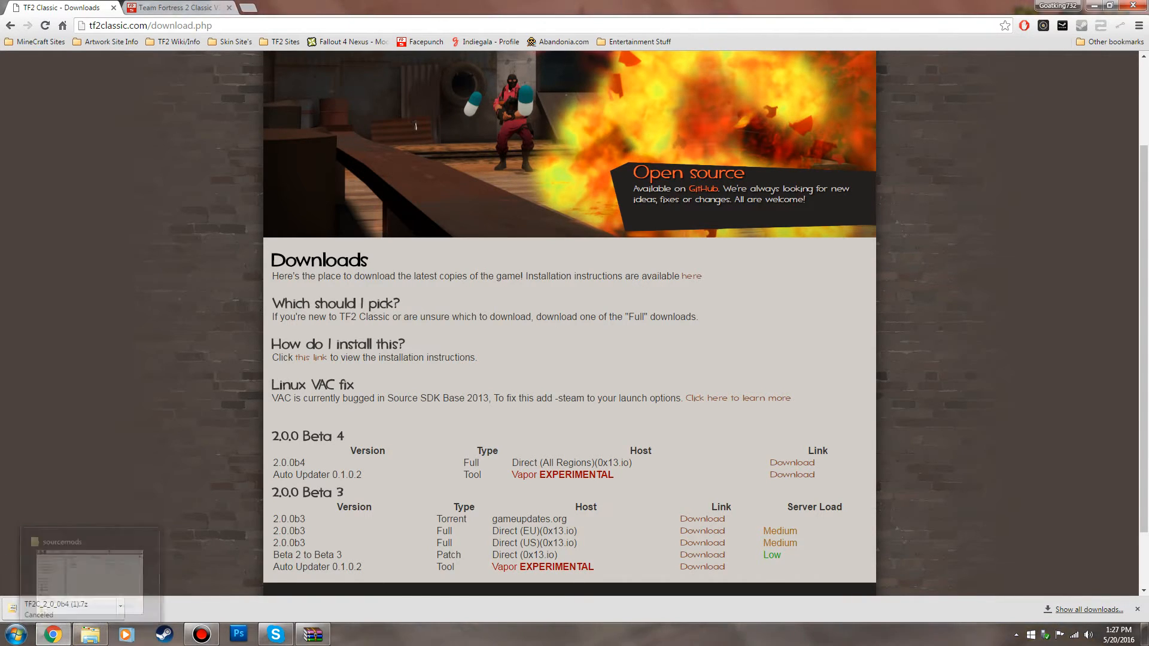
click(176, 7)
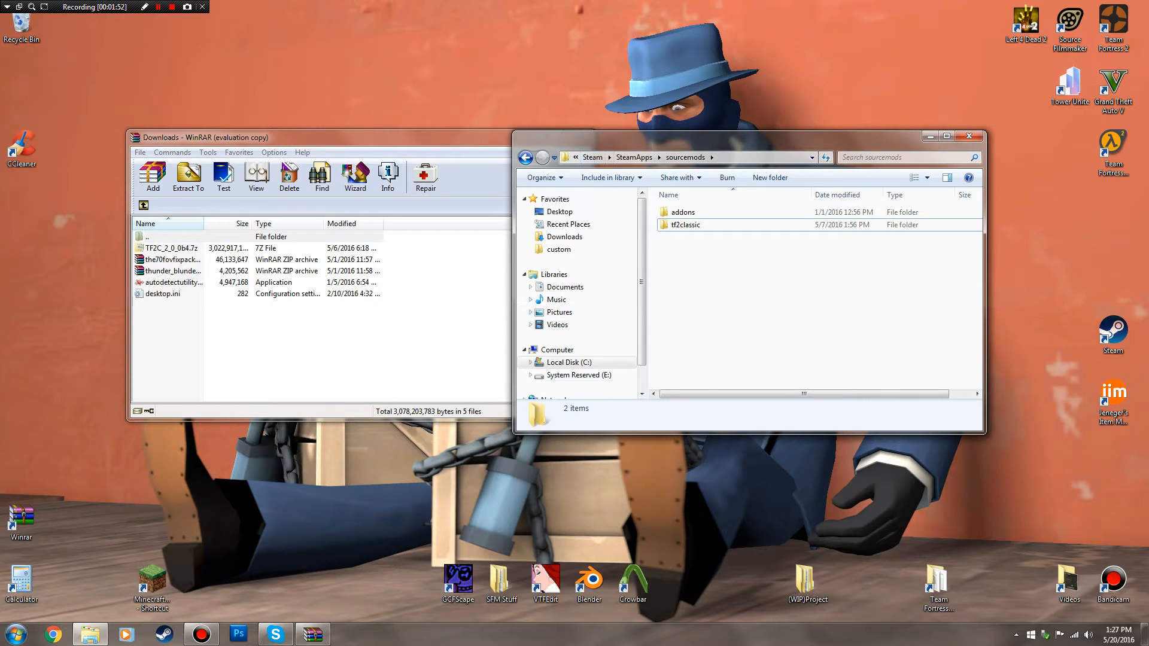
Browse C: > Program Files (x86) > Steam > SteamApps > sourcemods, and open TF2C_2_0_0b4.7z in WinRAR
click(568, 362)
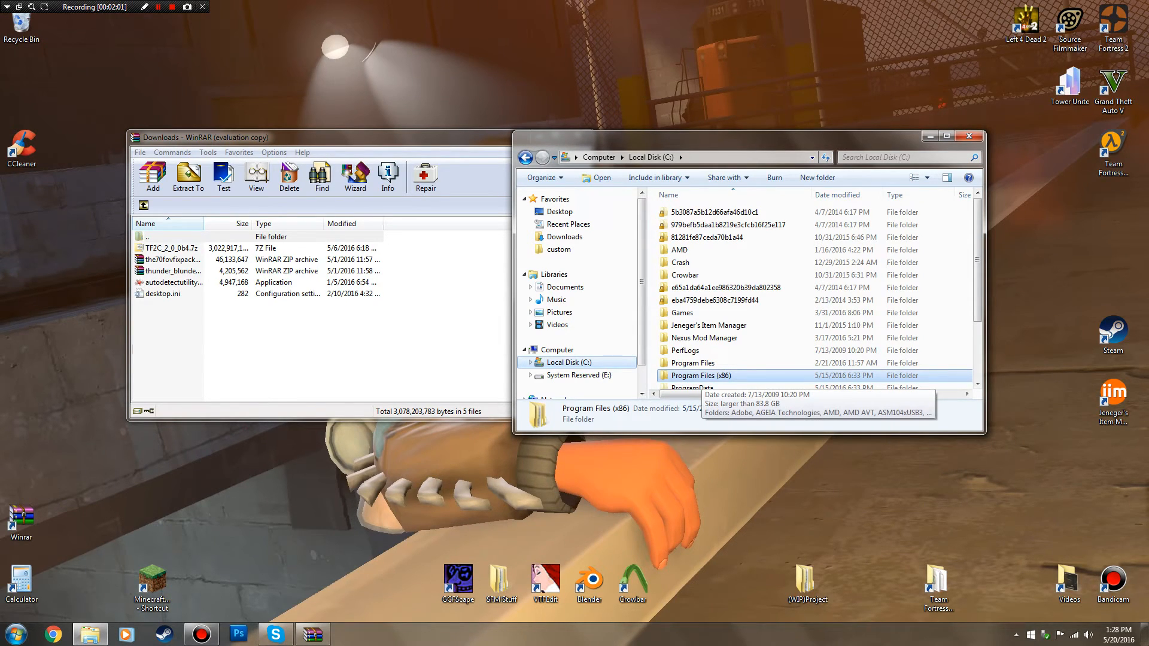
double_click(703, 375)
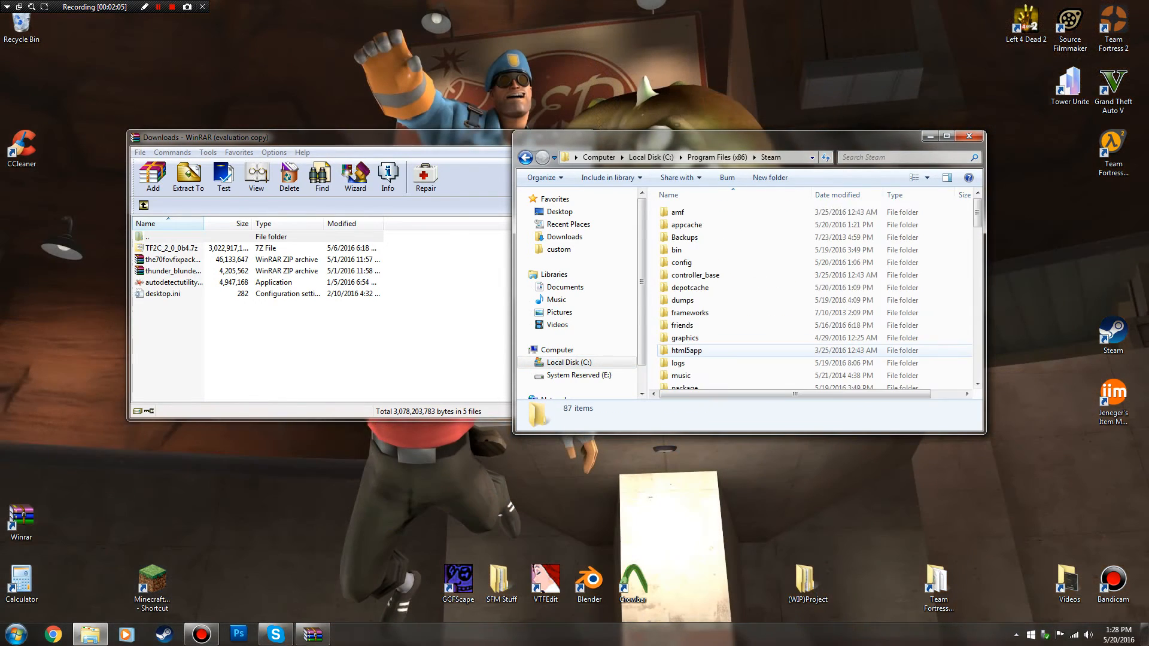
scroll(down, 3)
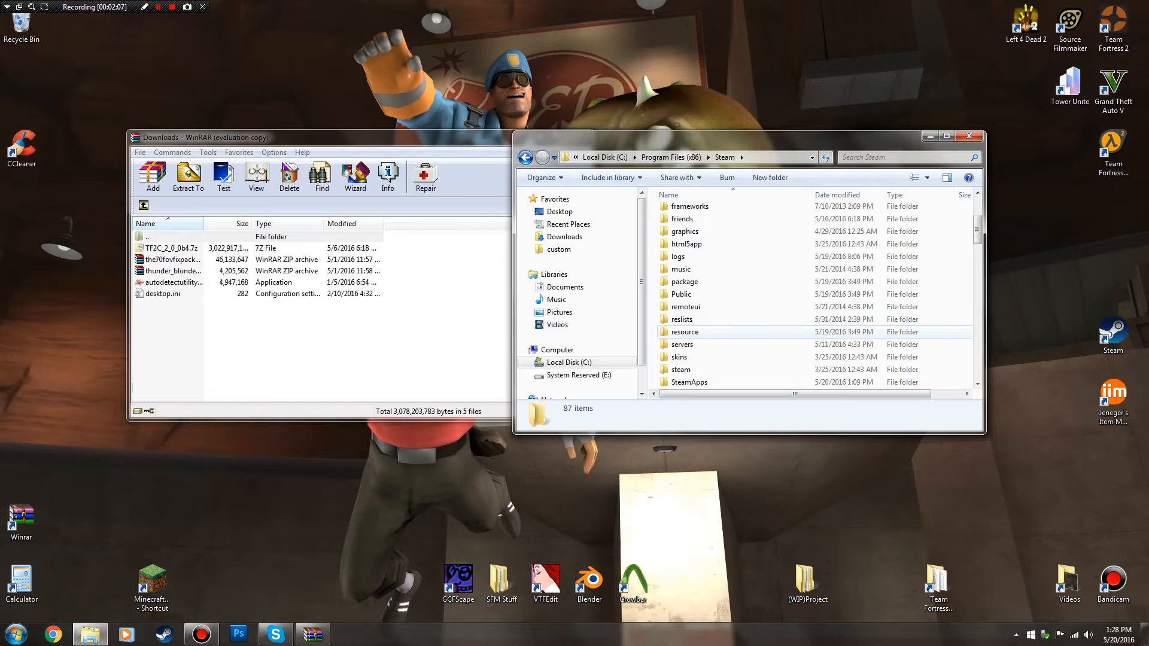
double_click(688, 382)
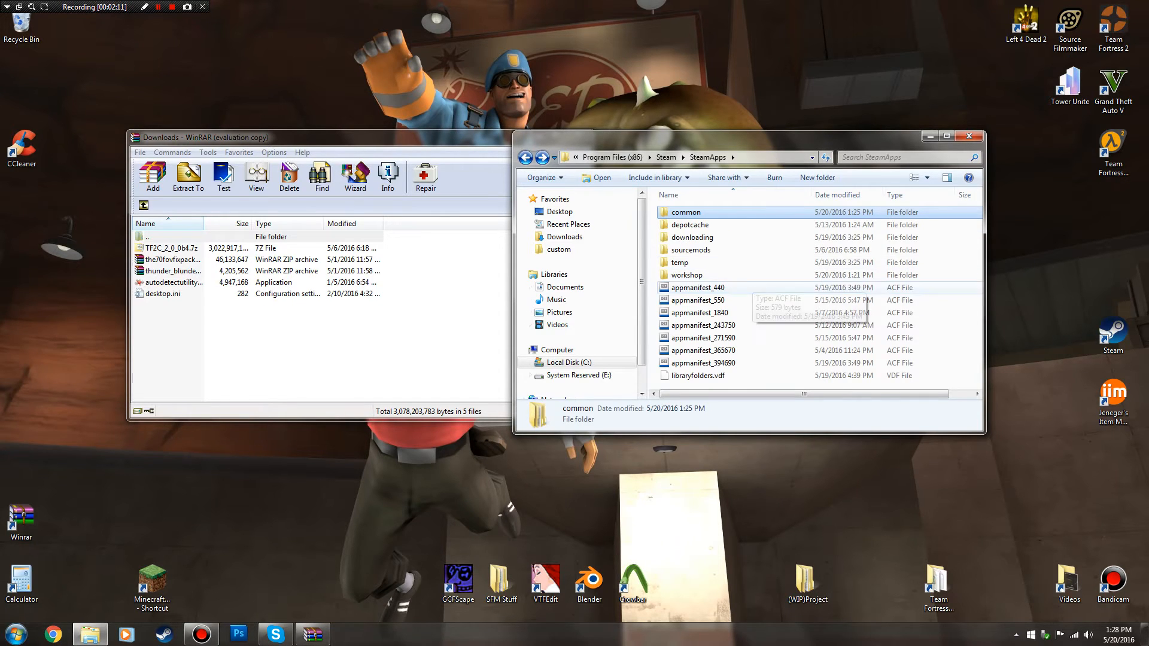
double_click(691, 250)
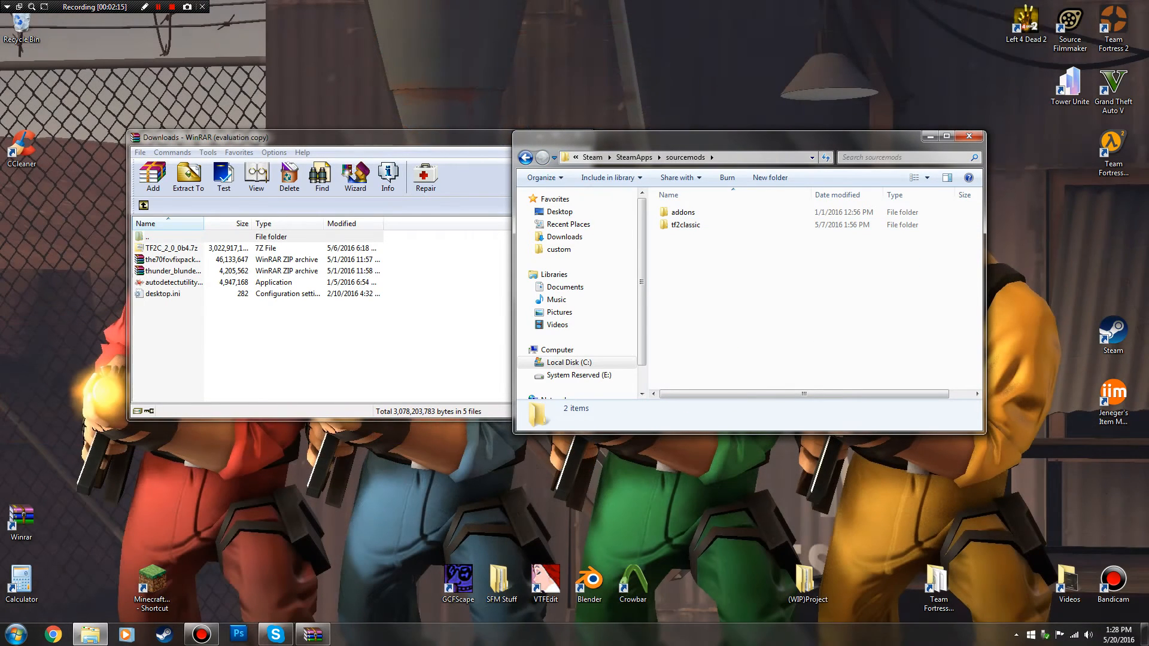
double_click(171, 248)
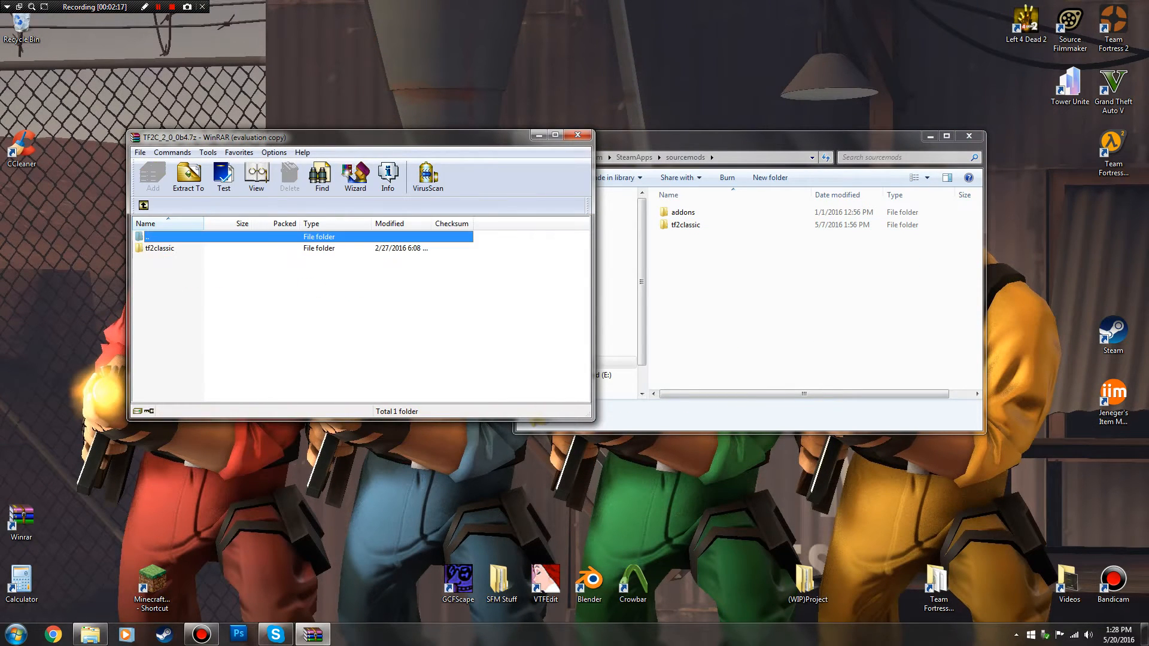
Bring the Steam library window to the front
click(160, 247)
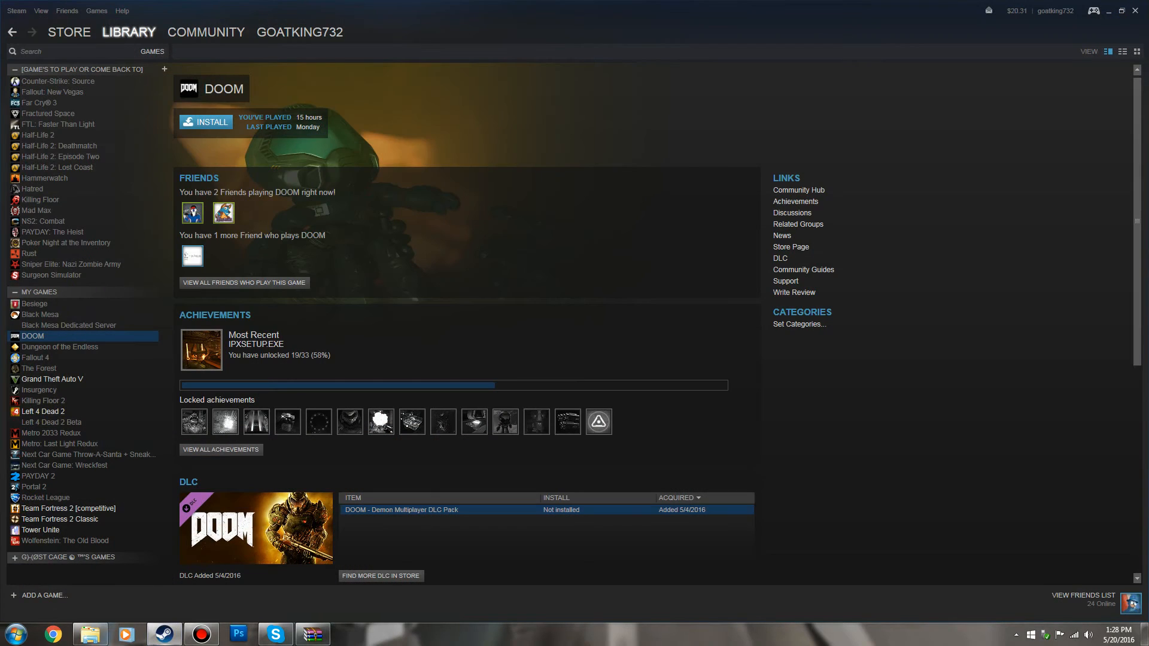
Show Tools in the library and open Source SDK Base 2013 Multiplayer's context menu
click(151, 51)
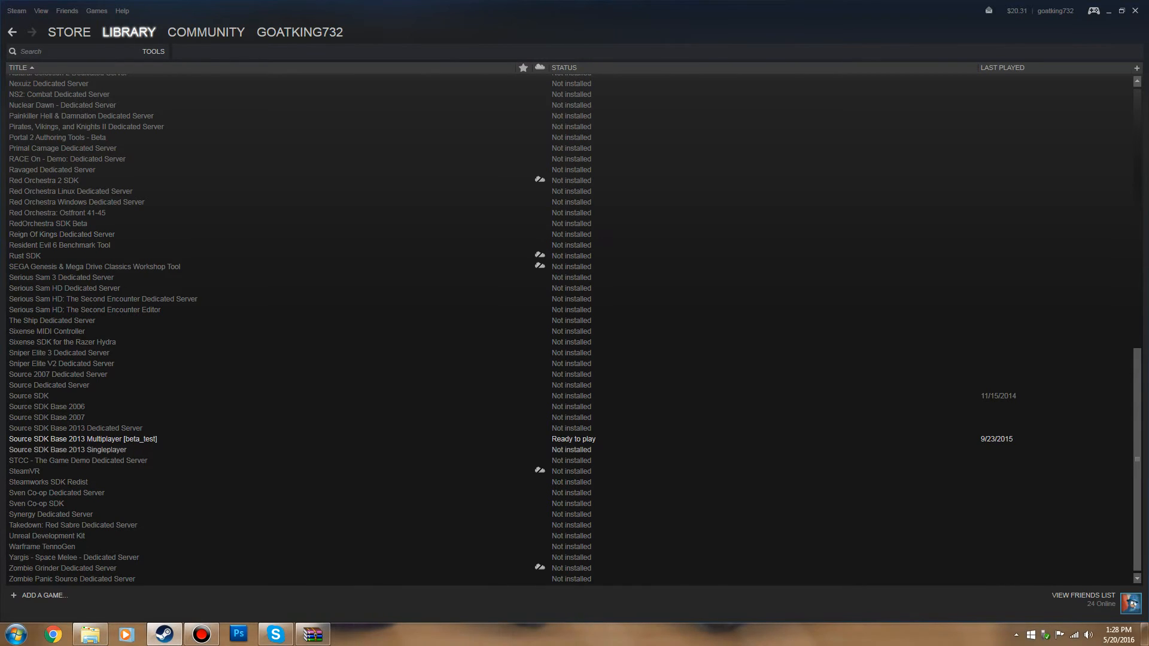
right_click(81, 439)
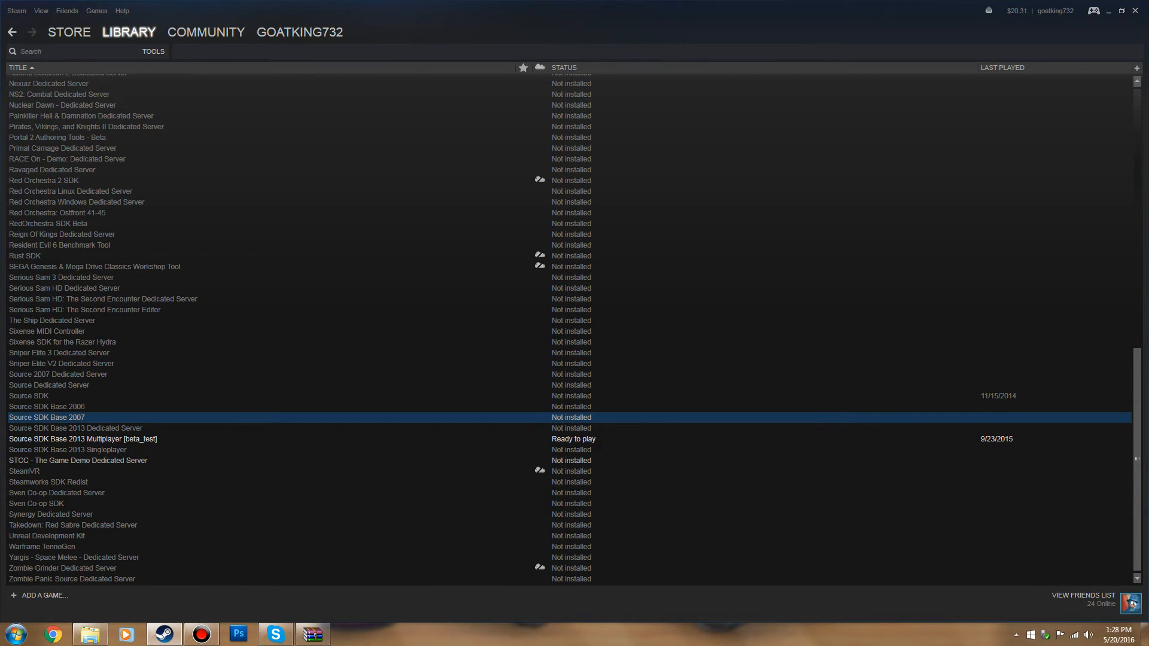
click(82, 438)
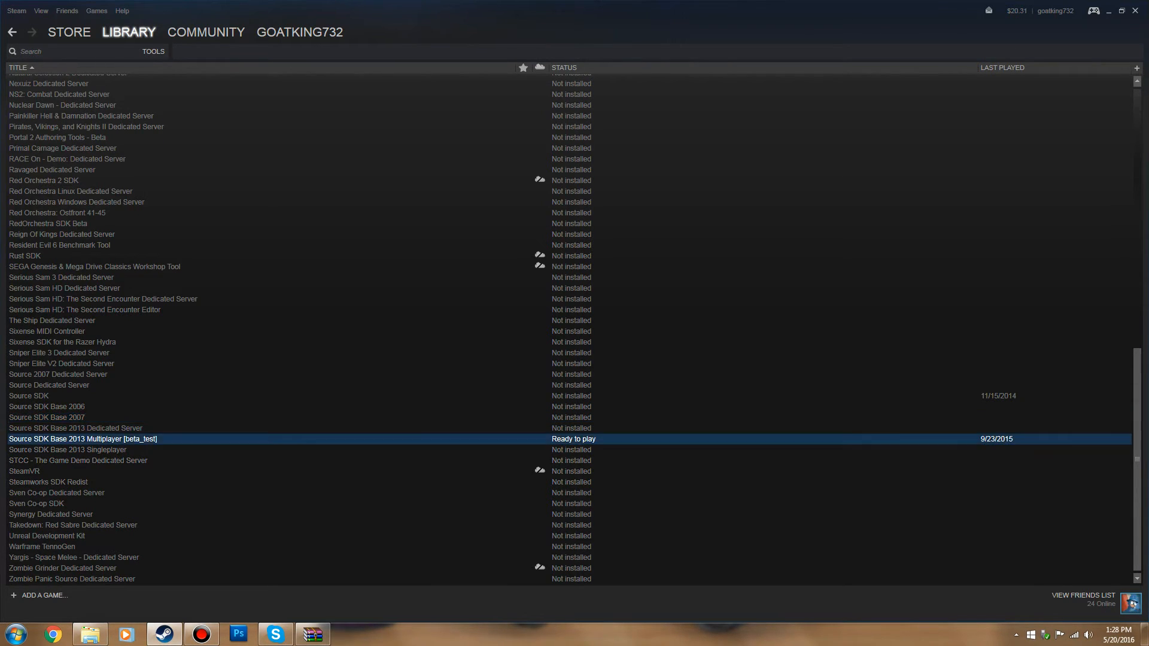
right_click(83, 438)
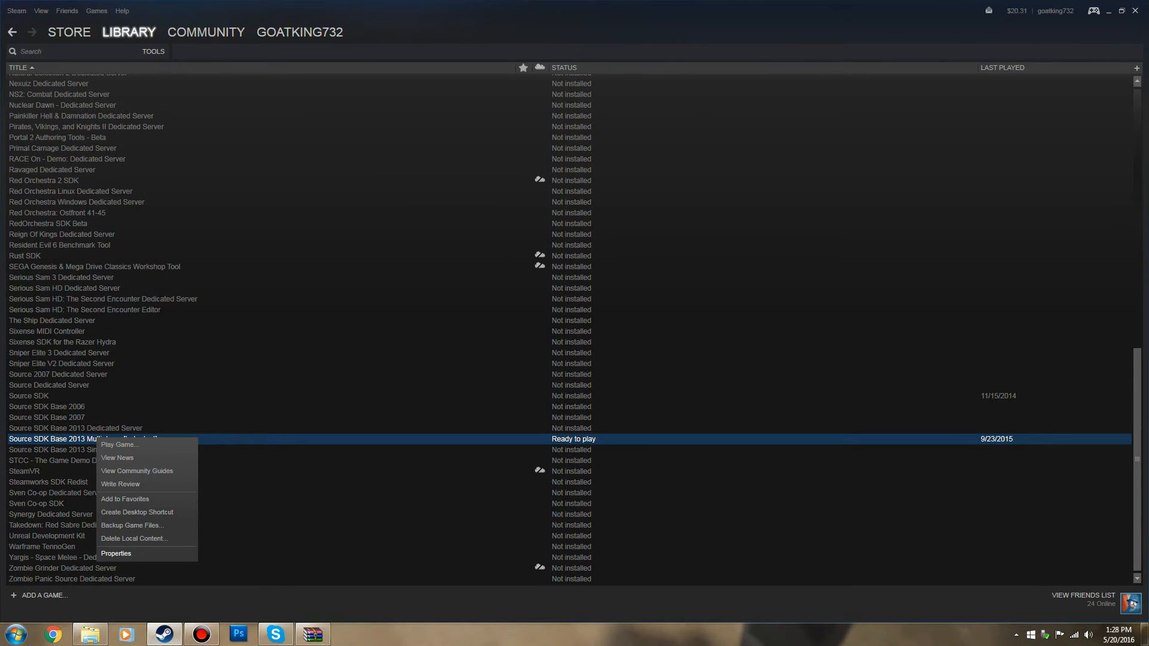
Opt Source SDK Base 2013 Multiplayer into the prerelease beta in Properties, keeping game files
click(116, 552)
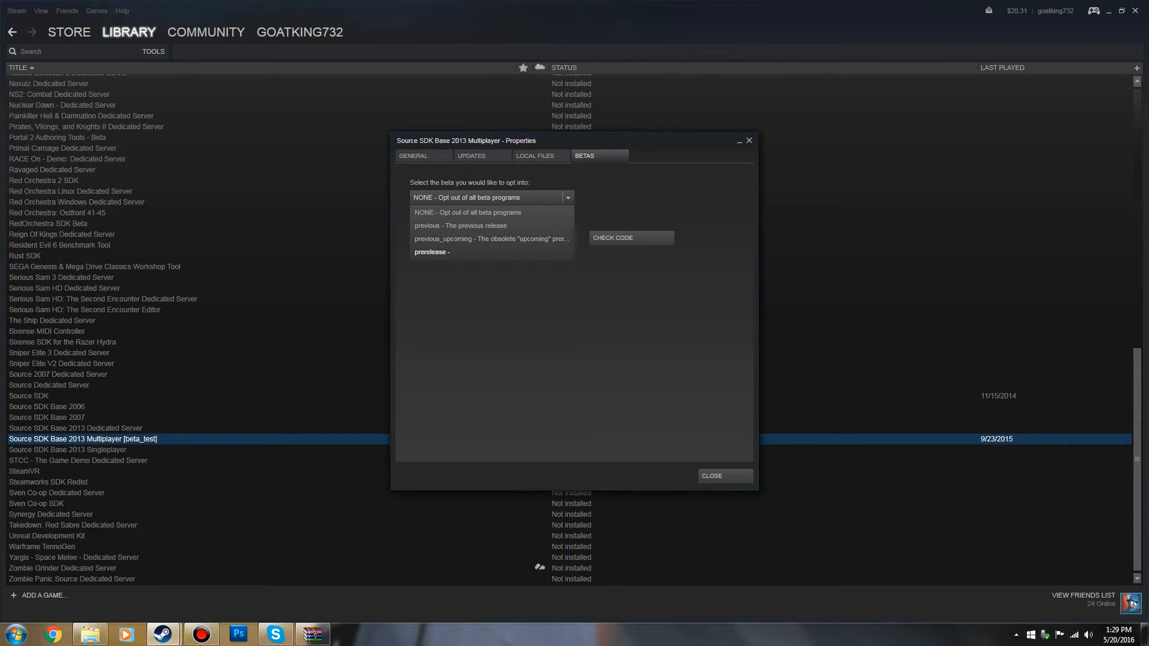
click(431, 251)
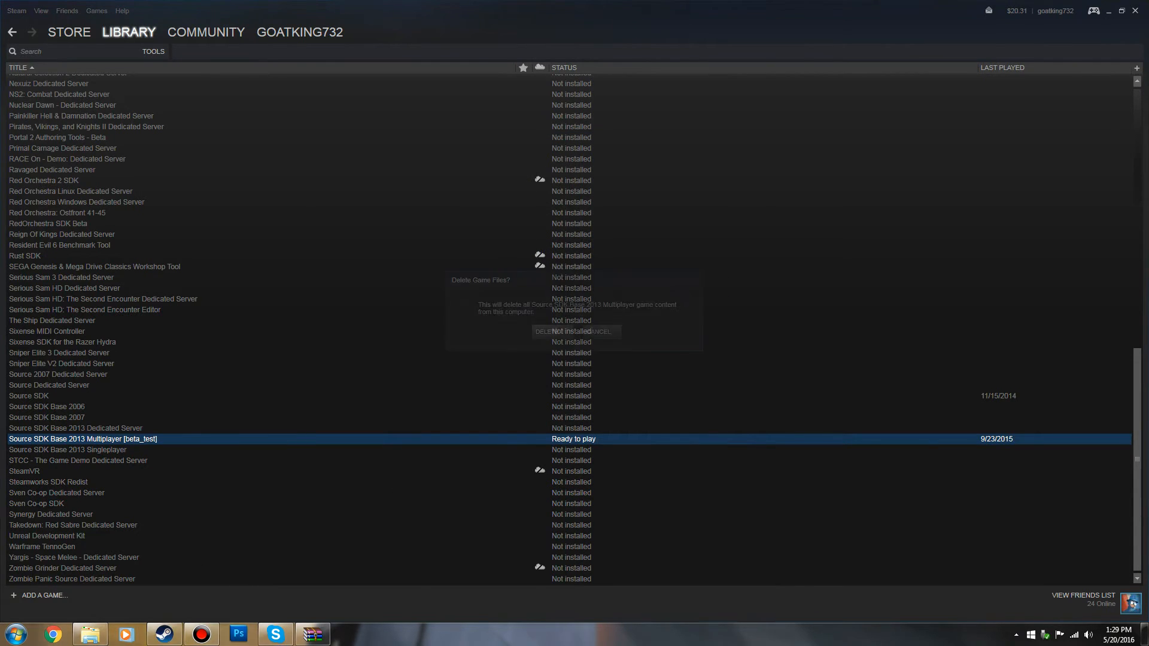
click(600, 331)
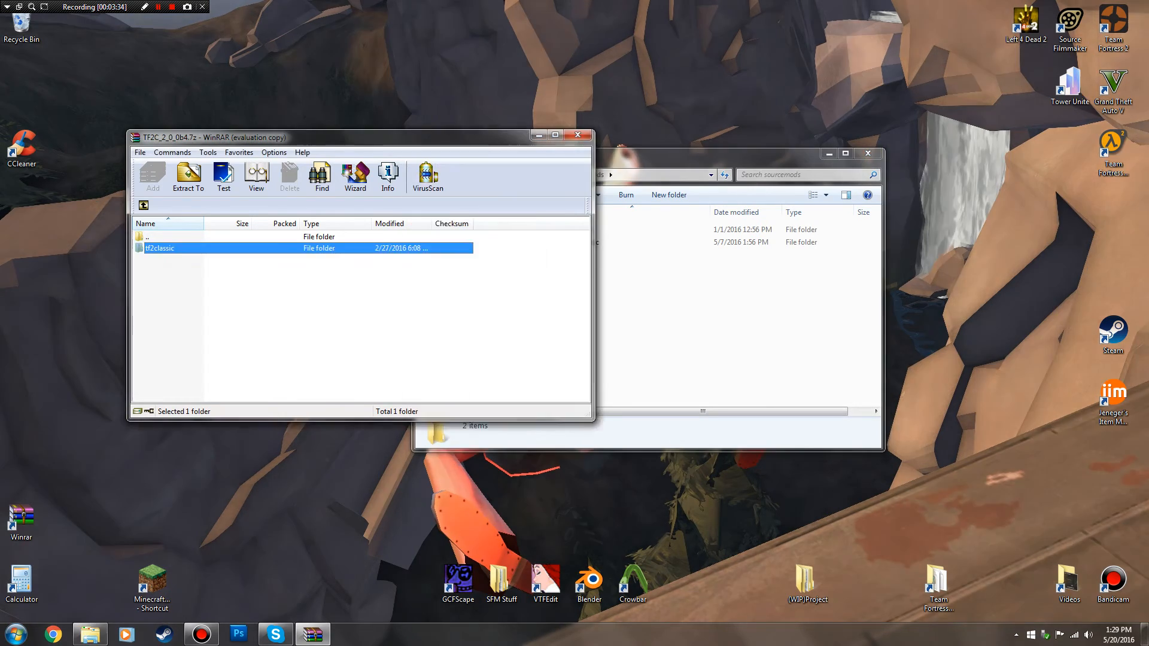
Drag the tf2classic folder from the TF2C archive into the sourcemods folder
drag(213, 137, 258, 121)
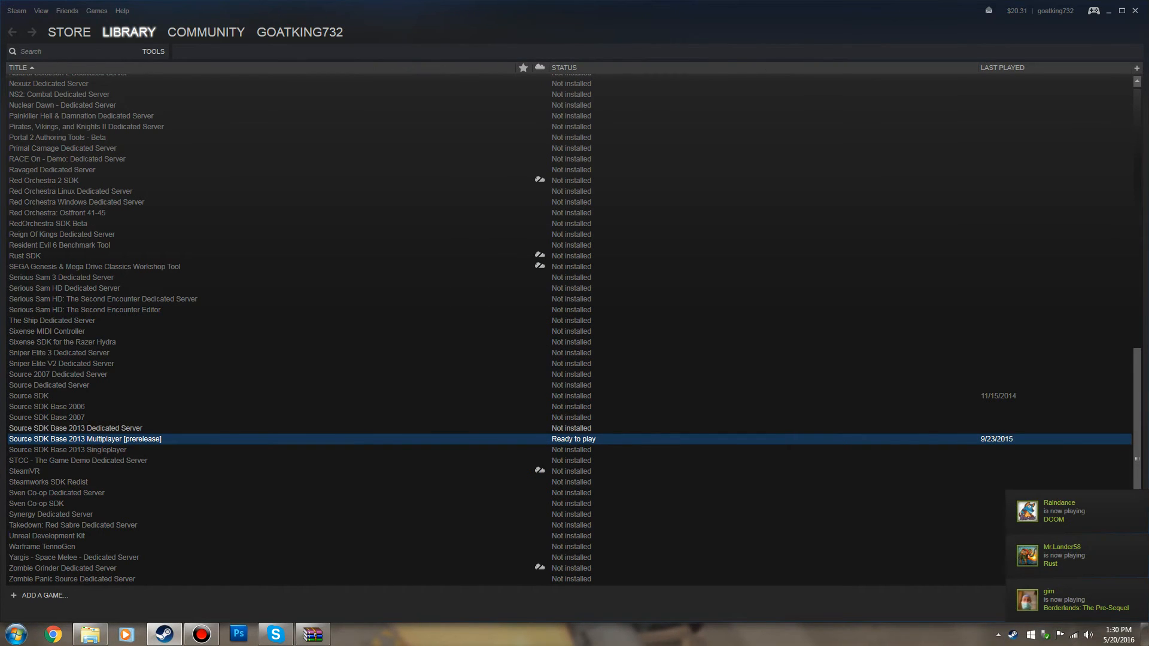
Switch the library to Games and open the Team Fortress 2 Classic page
click(128, 32)
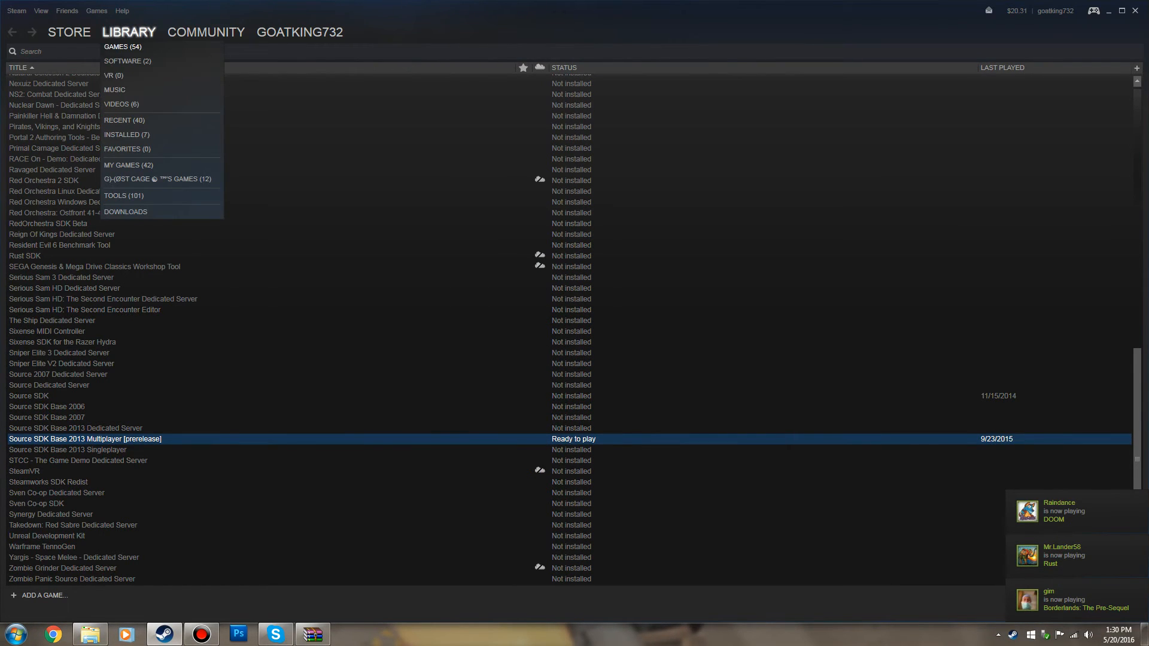
click(122, 46)
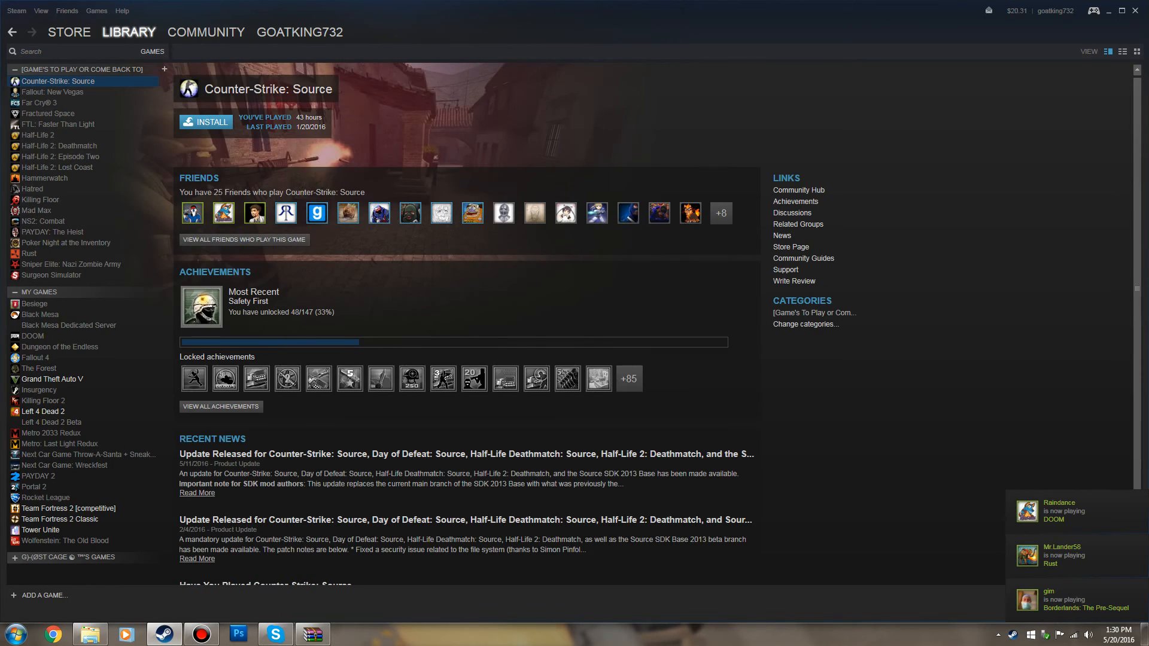
click(60, 519)
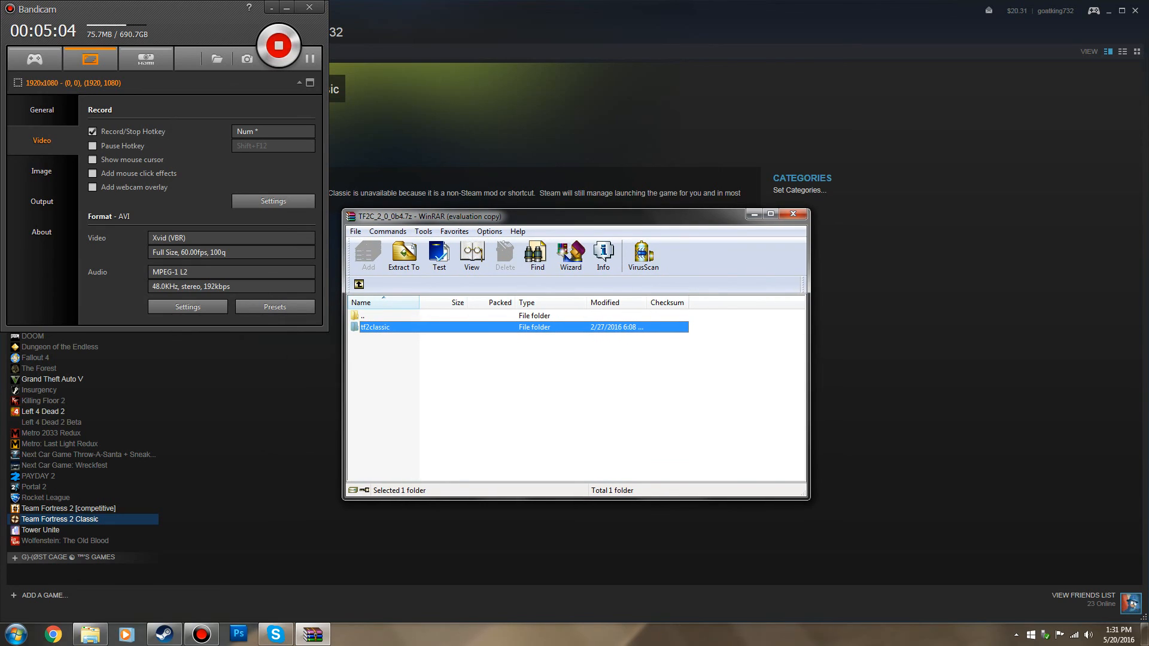
mouse_move(278, 46)
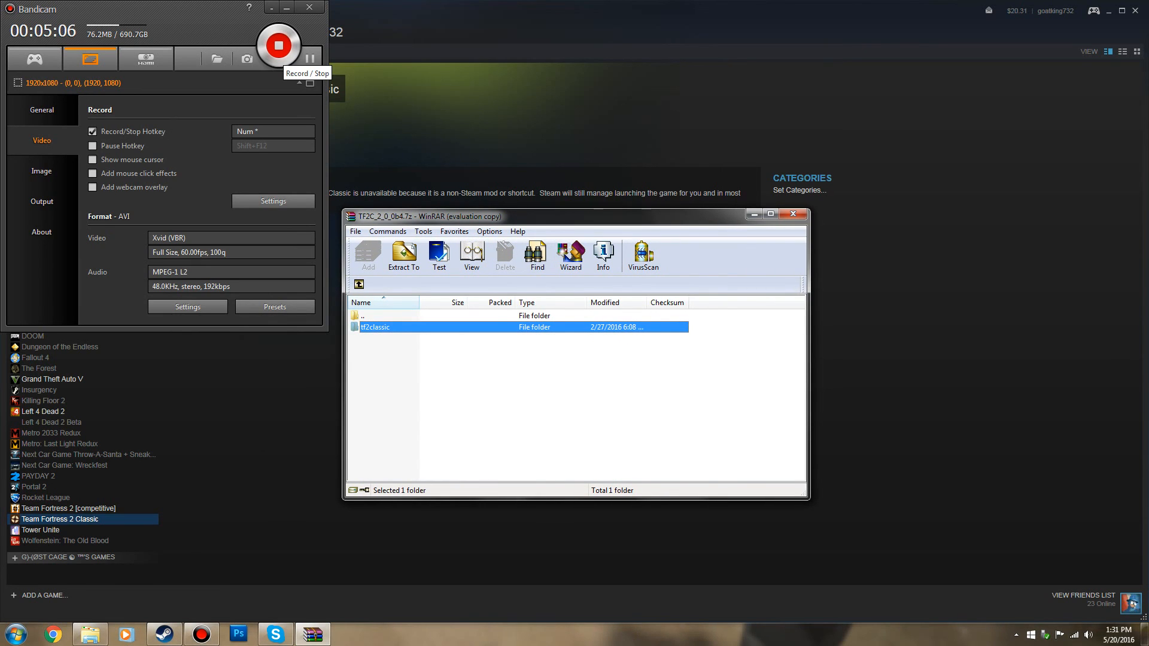